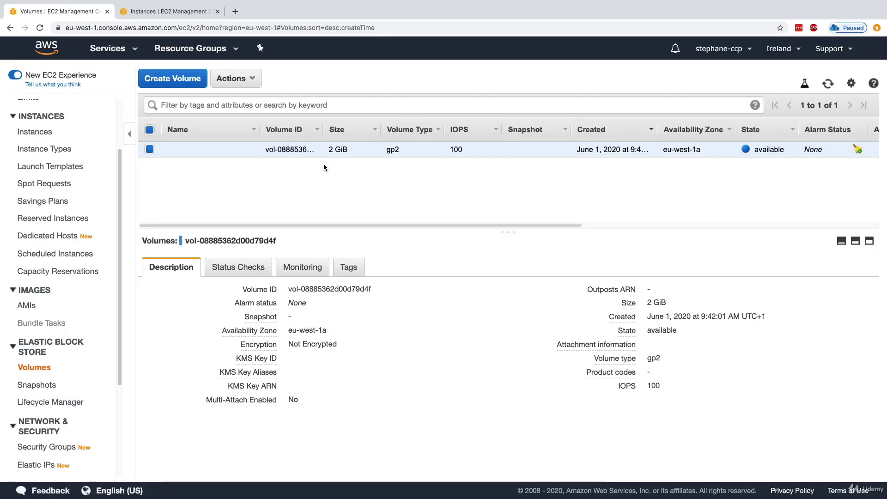
{"action": "mouse_move", "coordinate": [309, 211]}
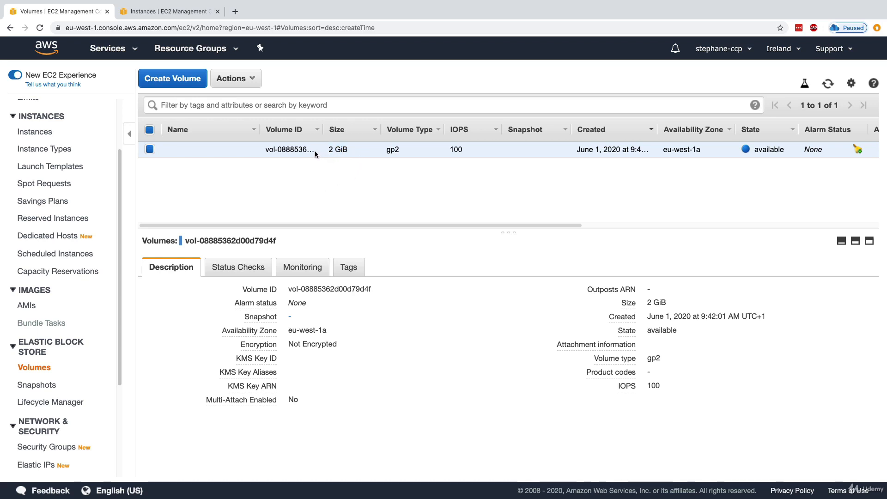
Show the Actions list for the selected 2 GiB eu-west-1a volume
{"action": "left_click", "coordinate": [236, 77]}
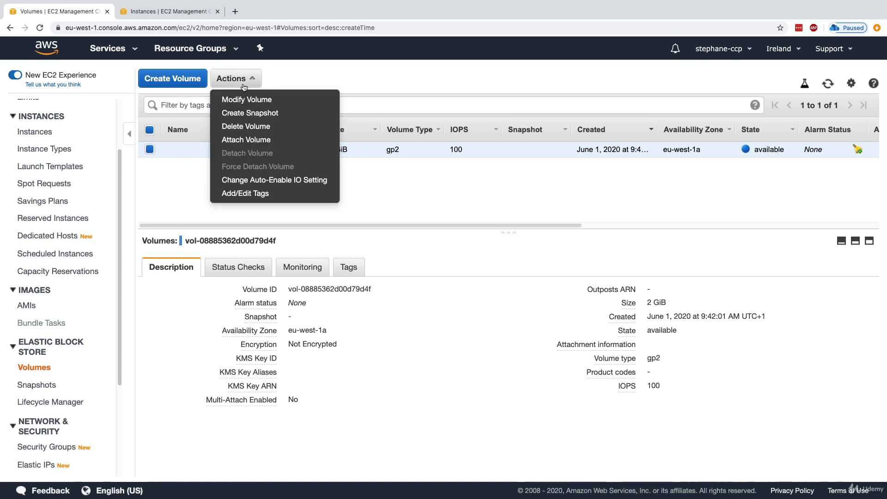
Start a snapshot of volume vol-08885362d00d79d4f with description 'Demo Snapshot'
{"action": "left_click", "coordinate": [250, 112]}
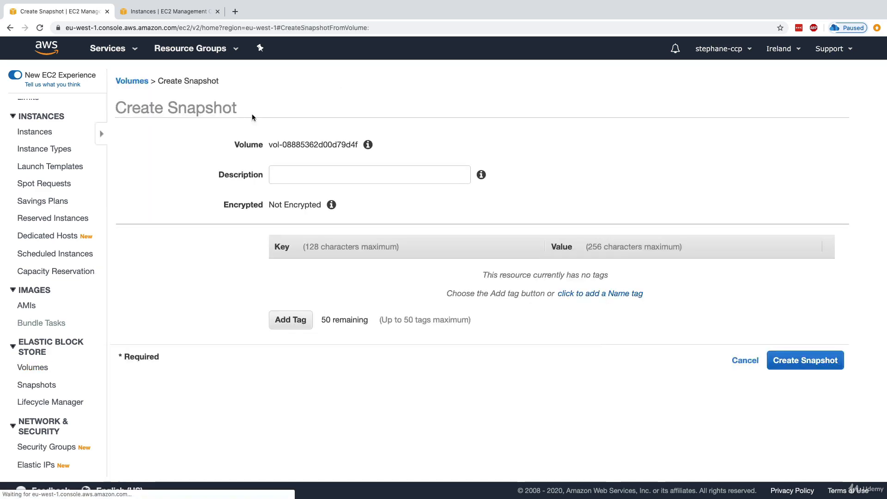
{"action": "left_click", "coordinate": [369, 175]}
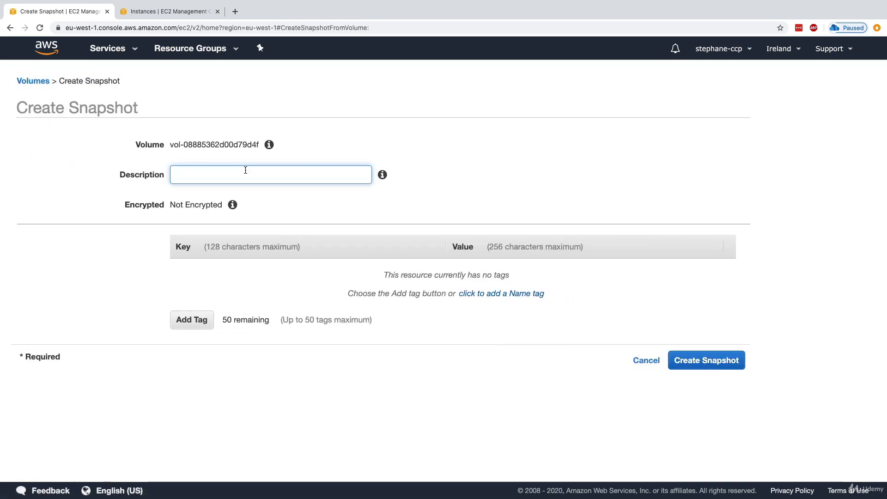
{"action": "type", "text": "Demo S"}
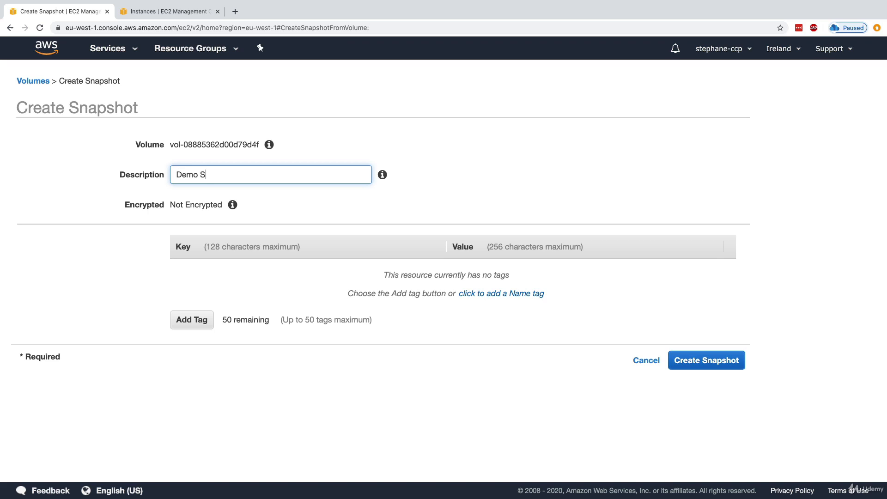
{"action": "type", "text": "napshot"}
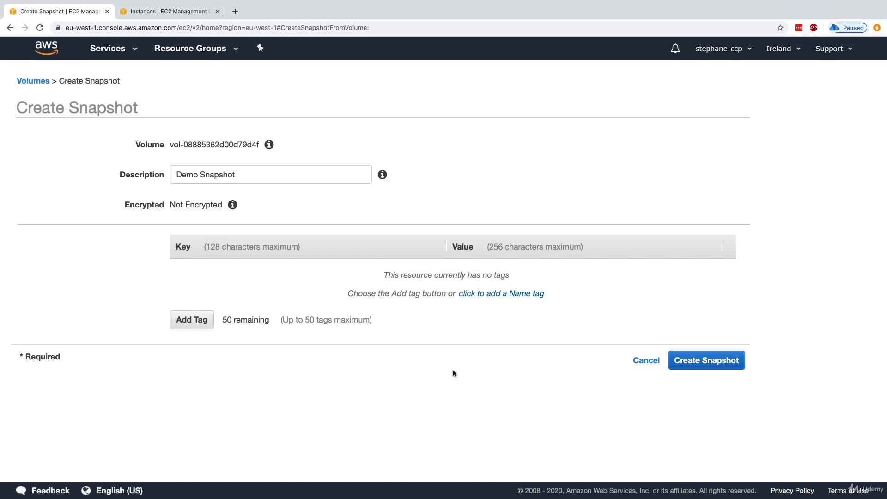
{"action": "mouse_move", "coordinate": [421, 355]}
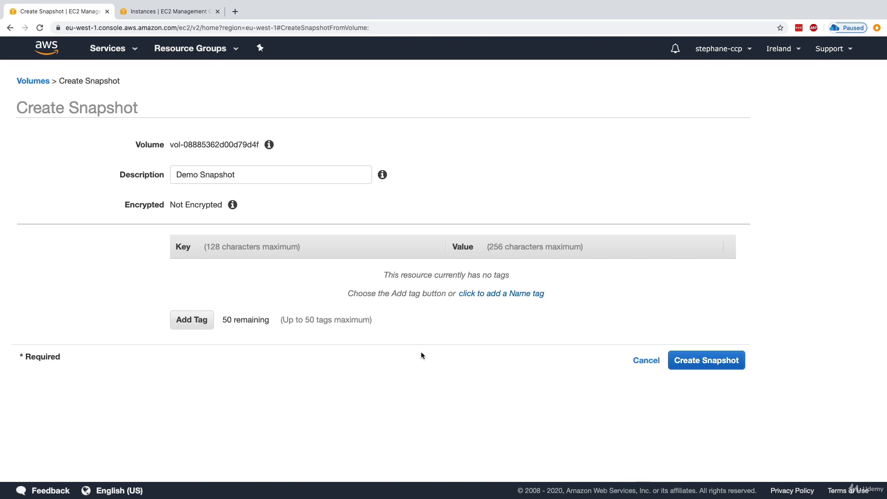
{"action": "mouse_move", "coordinate": [209, 275]}
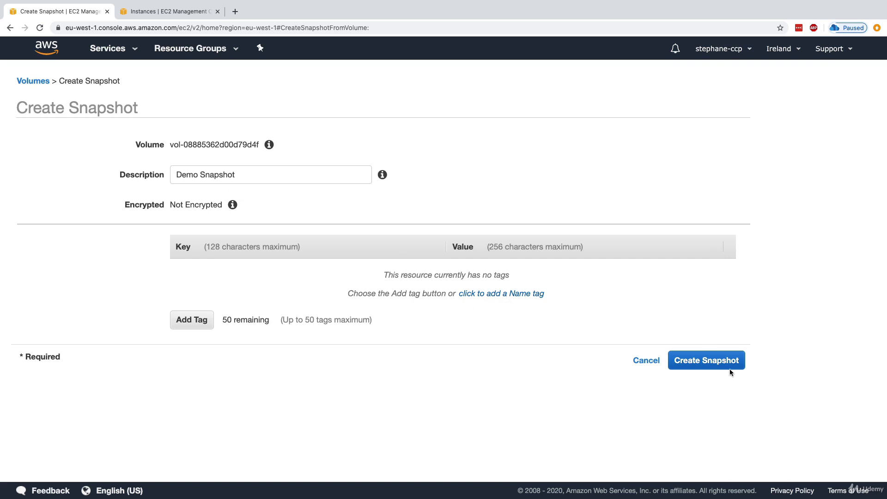
Submit the snapshot request and view the new snapshot snap-04790269e19b53935 in the list
{"action": "left_click", "coordinate": [705, 359]}
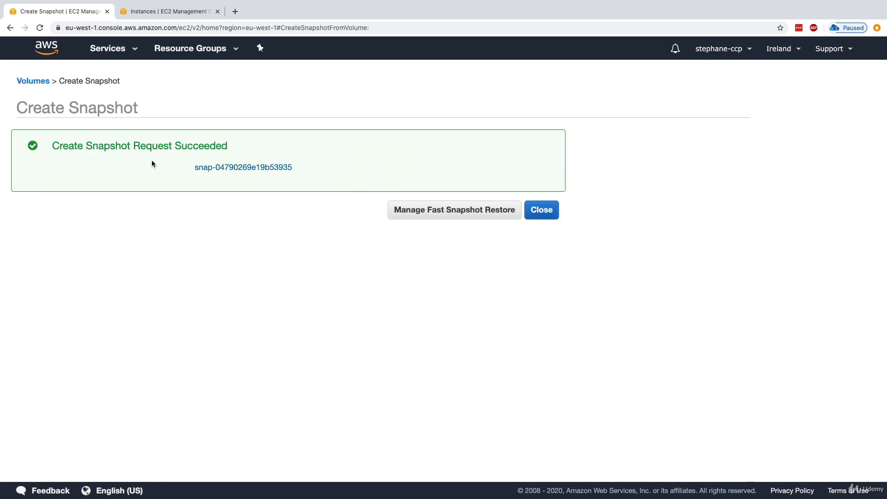
{"action": "double_click", "coordinate": [156, 145]}
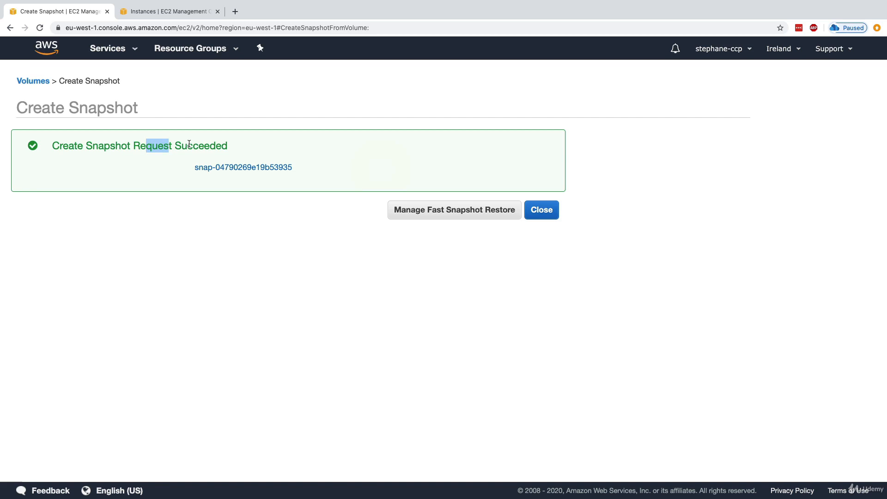
{"action": "mouse_move", "coordinate": [206, 155]}
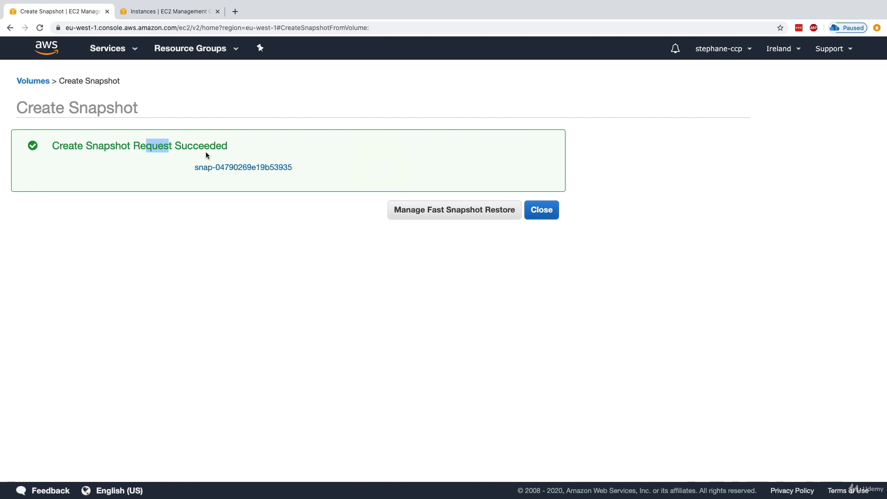
{"action": "left_click", "coordinate": [541, 210]}
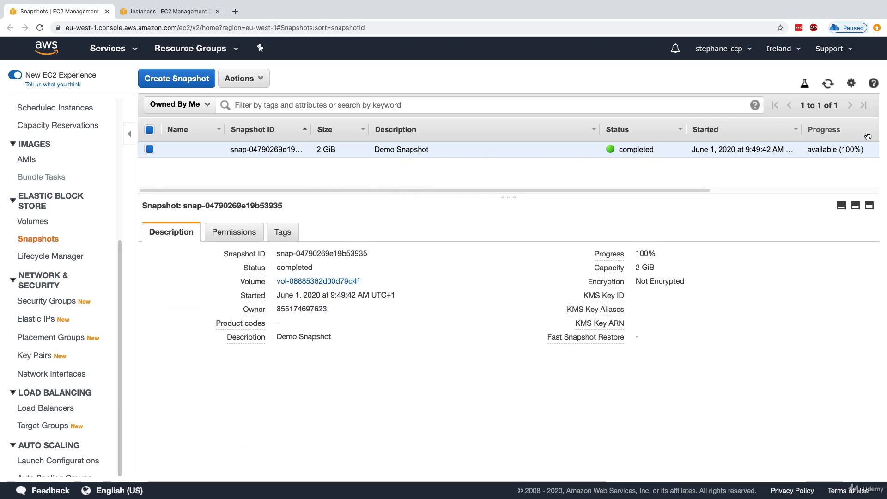
{"action": "mouse_move", "coordinate": [824, 165]}
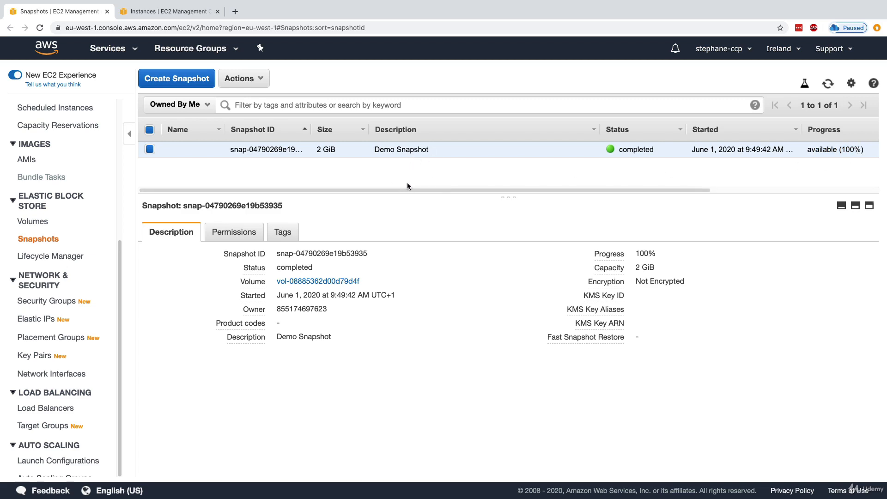
{"action": "mouse_move", "coordinate": [218, 146]}
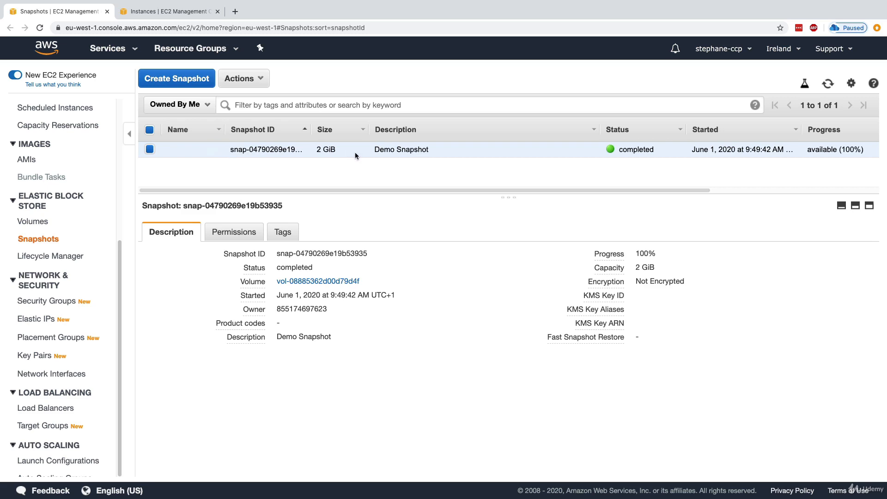
{"action": "mouse_move", "coordinate": [276, 150]}
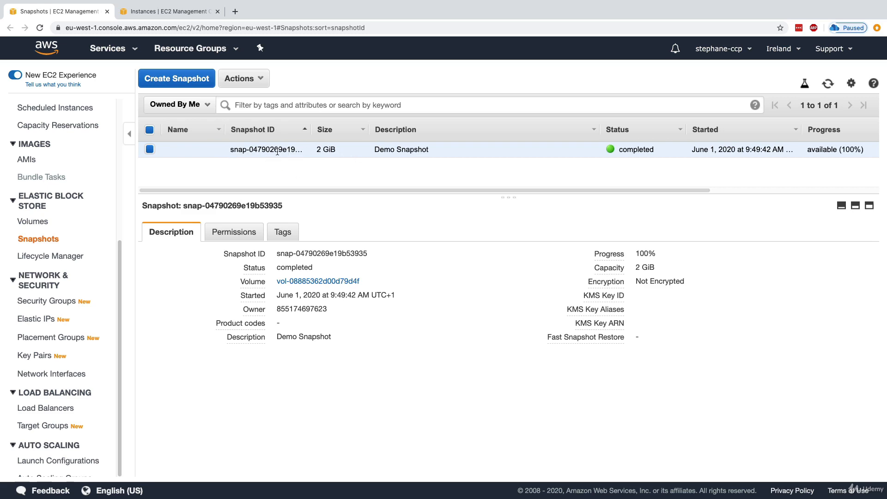
Show the Actions list for the completed Demo Snapshot
{"action": "left_click", "coordinate": [243, 78]}
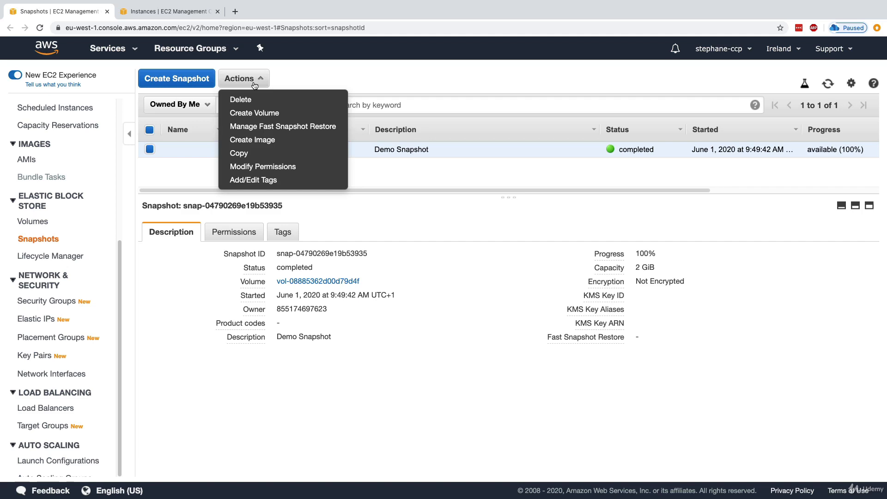
{"action": "mouse_move", "coordinate": [239, 153]}
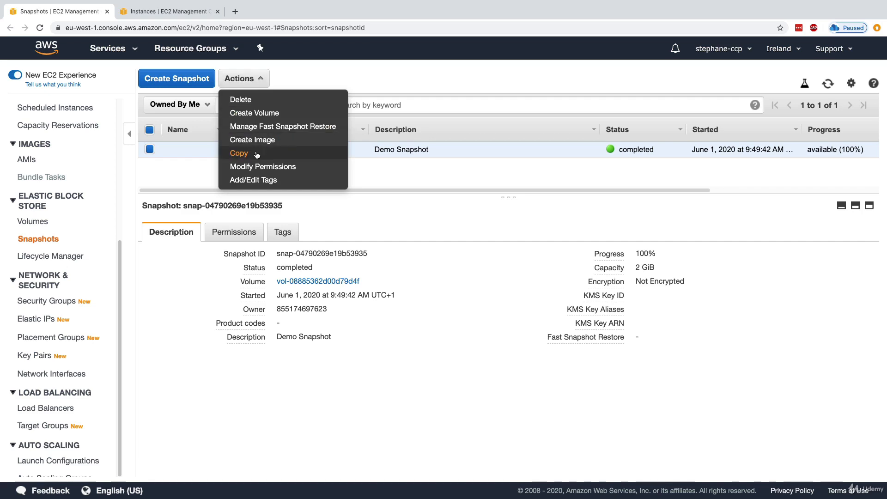
{"action": "left_click", "coordinate": [238, 152]}
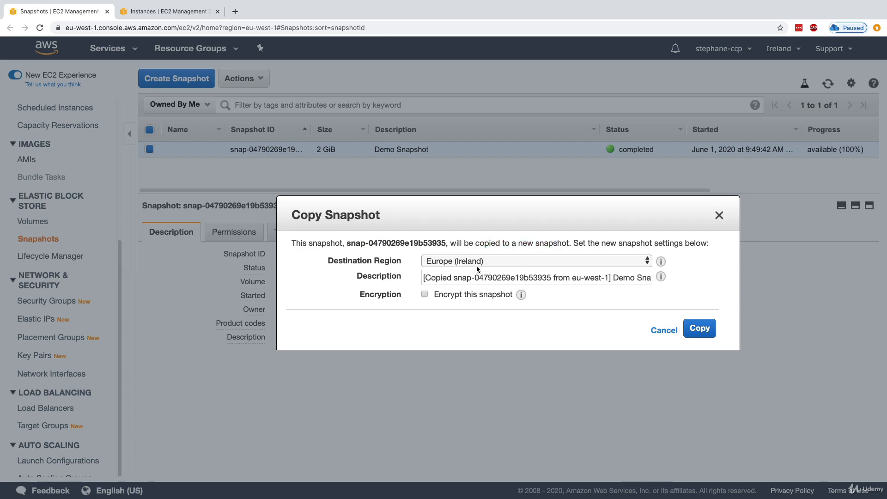
{"action": "left_click", "coordinate": [535, 261]}
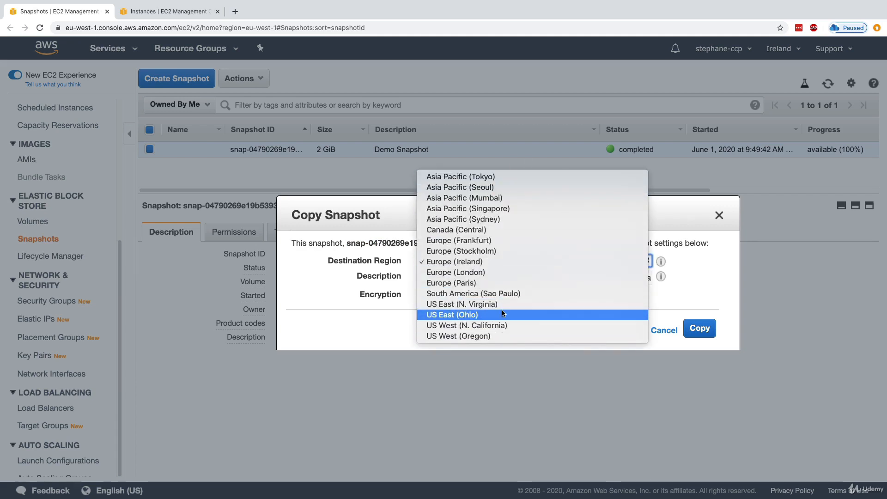
{"action": "mouse_move", "coordinate": [473, 293]}
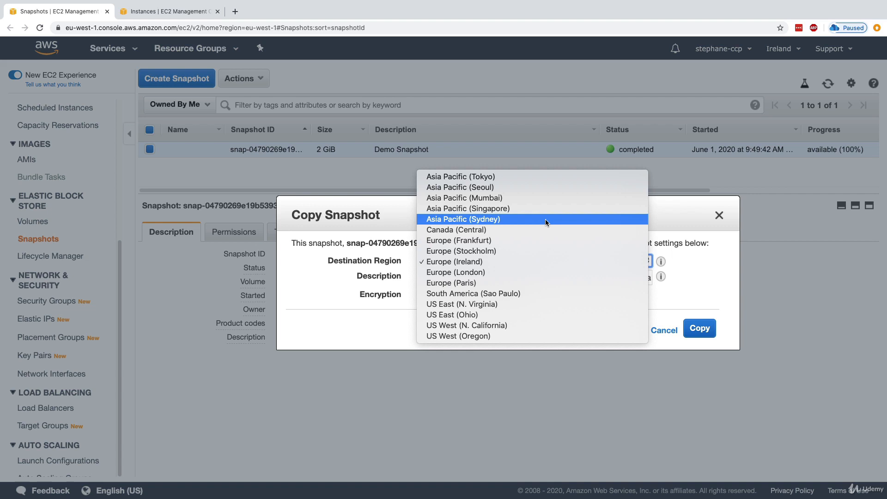
{"action": "mouse_move", "coordinate": [563, 251]}
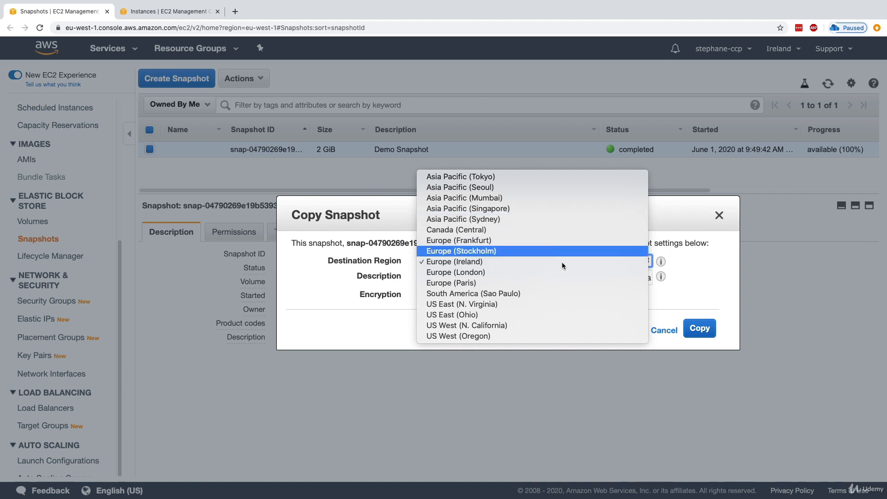
{"action": "left_click", "coordinate": [453, 262]}
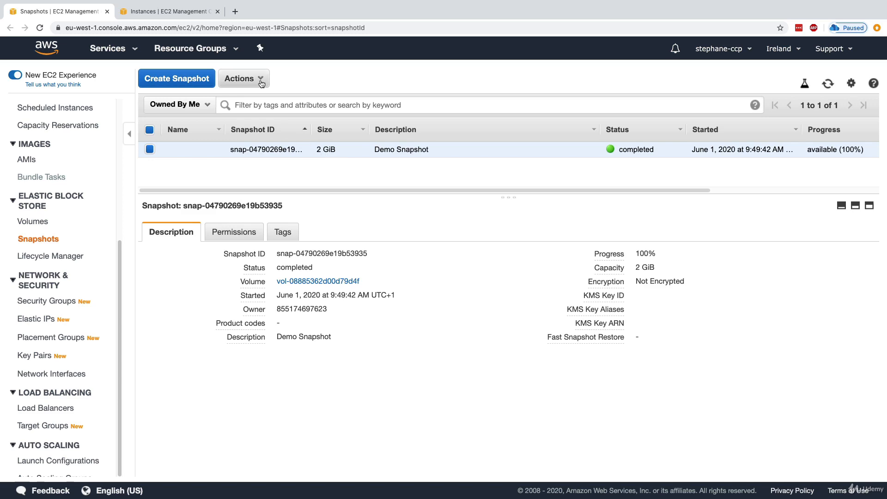
Begin creating a volume from Demo Snapshot, prefilled as 2 GiB gp2 in eu-west-1a
{"action": "left_click", "coordinate": [243, 78]}
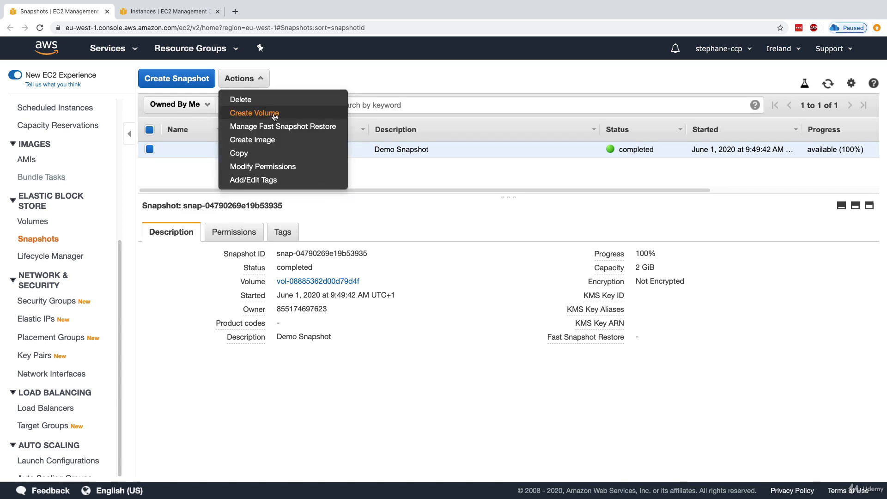
{"action": "left_click", "coordinate": [254, 113]}
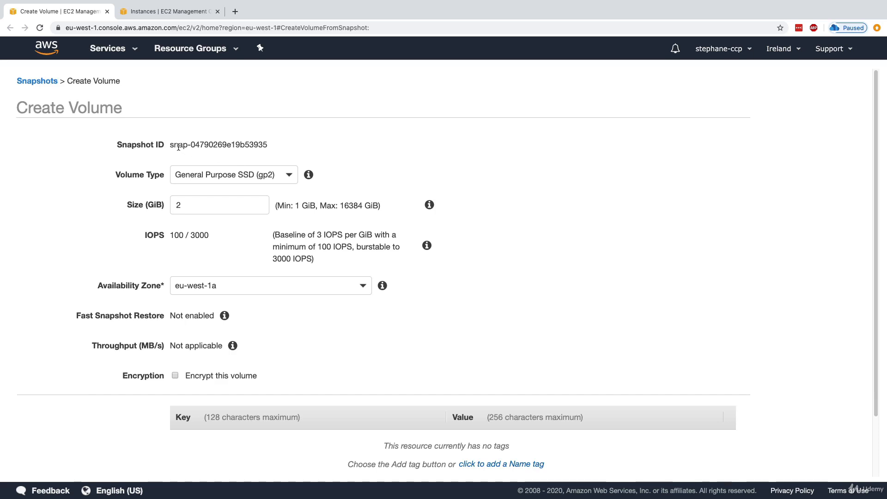
Create the volume in eu-west-1b with Name tag 'Restored Volume', then return to the snapshots list
{"action": "left_click", "coordinate": [219, 204]}
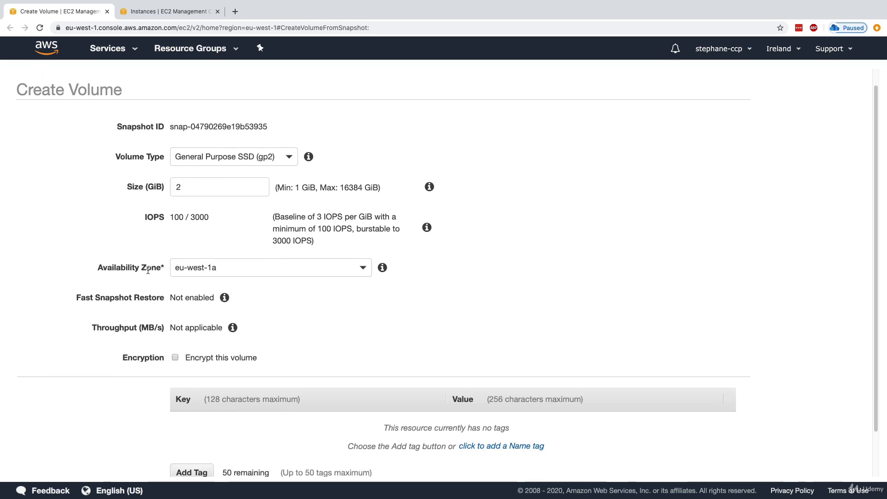
{"action": "left_click", "coordinate": [271, 268]}
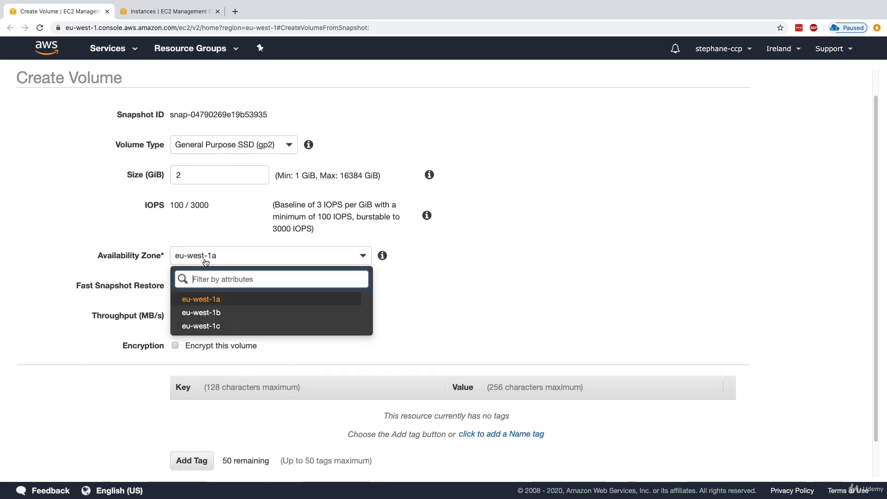
{"action": "left_click", "coordinate": [201, 313]}
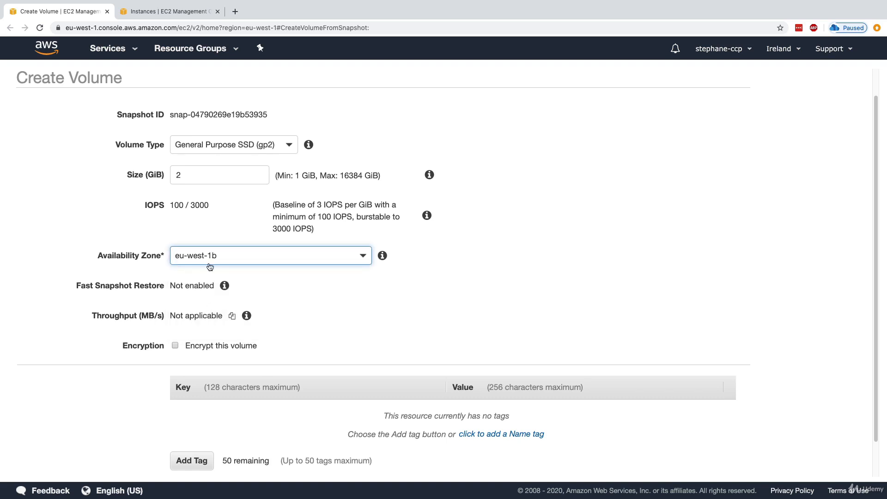
{"action": "scroll", "scroll_direction": "down", "scroll_amount": 3}
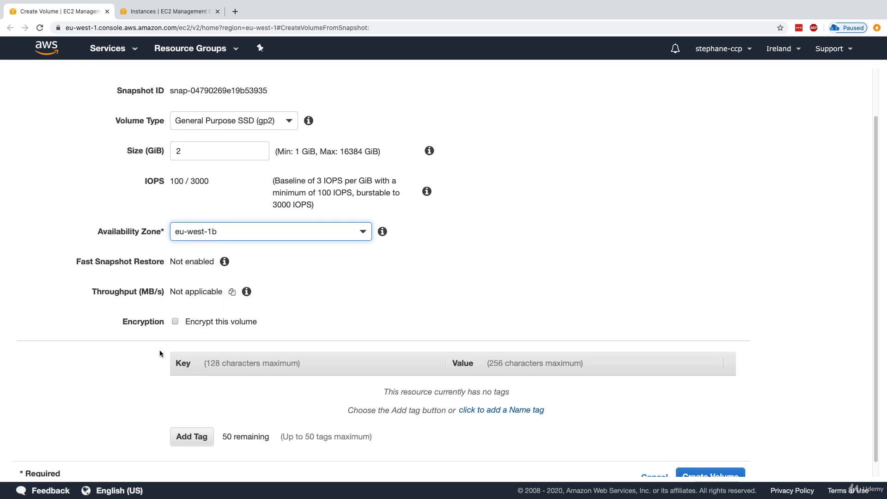
{"action": "scroll", "scroll_direction": "down", "scroll_amount": 3}
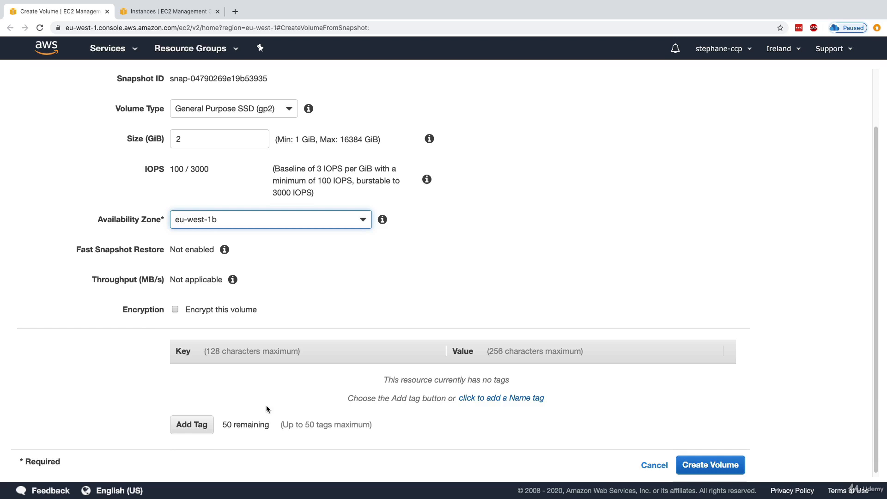
{"action": "left_click", "coordinate": [501, 397]}
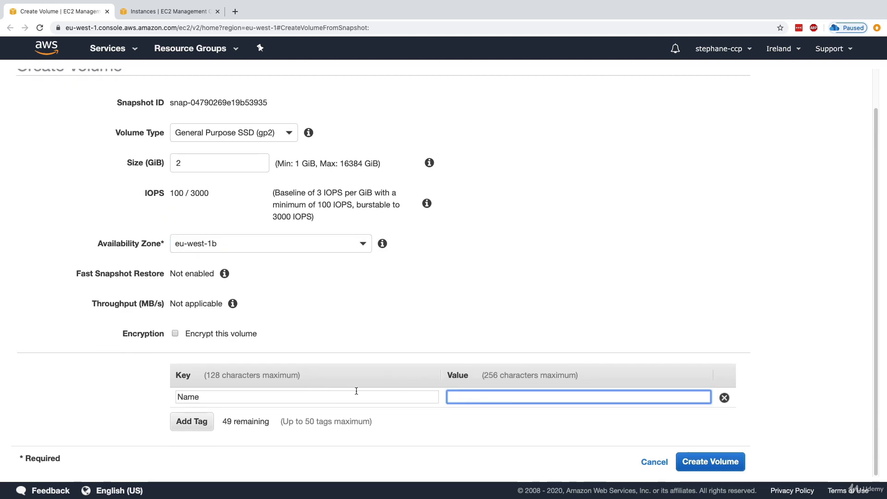
{"action": "type", "text": "Restored Volume"}
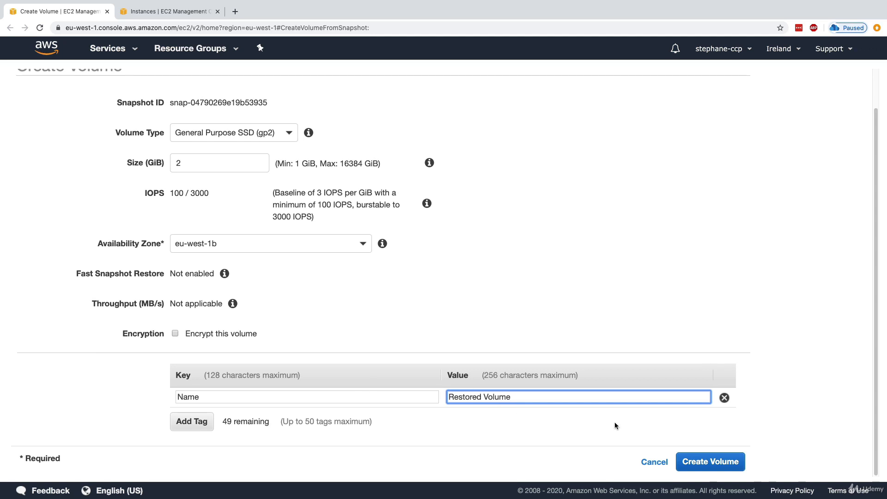
{"action": "left_click", "coordinate": [710, 461]}
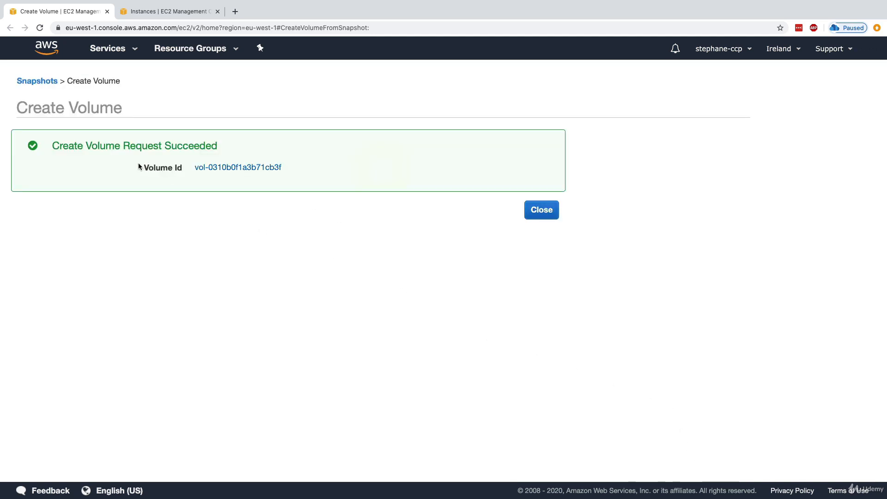
{"action": "mouse_move", "coordinate": [541, 210]}
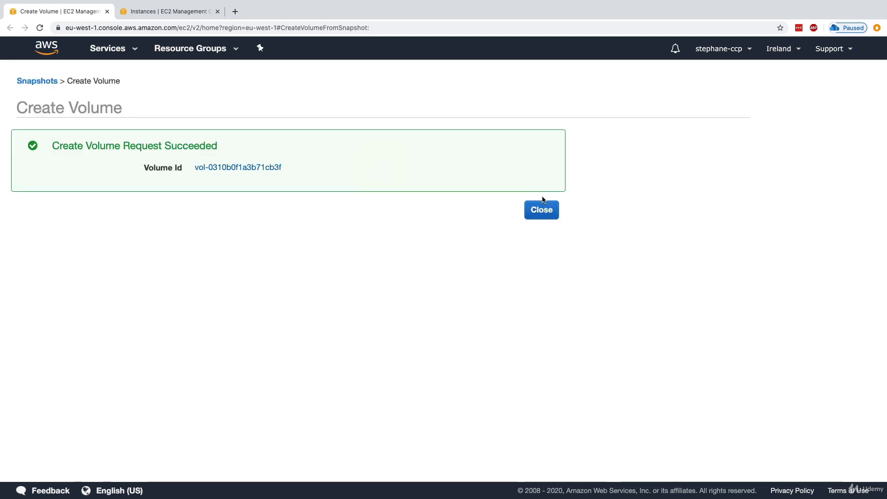
{"action": "left_click", "coordinate": [541, 210]}
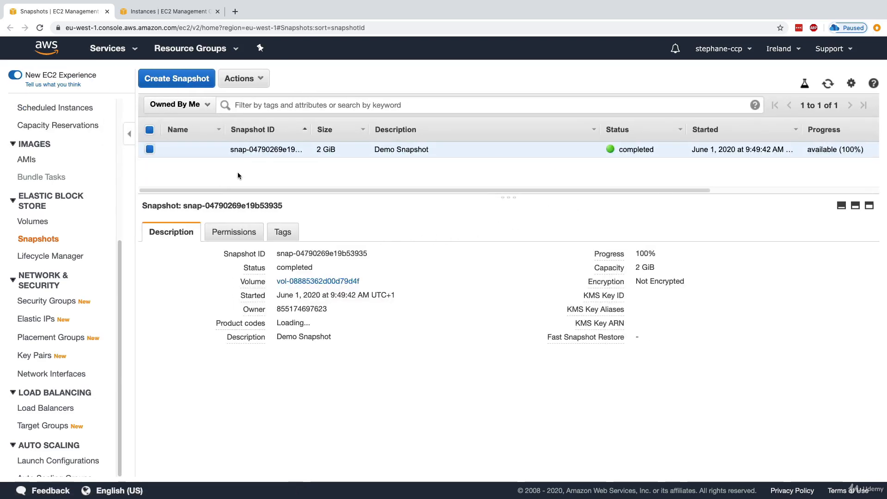
{"action": "mouse_move", "coordinate": [38, 227]}
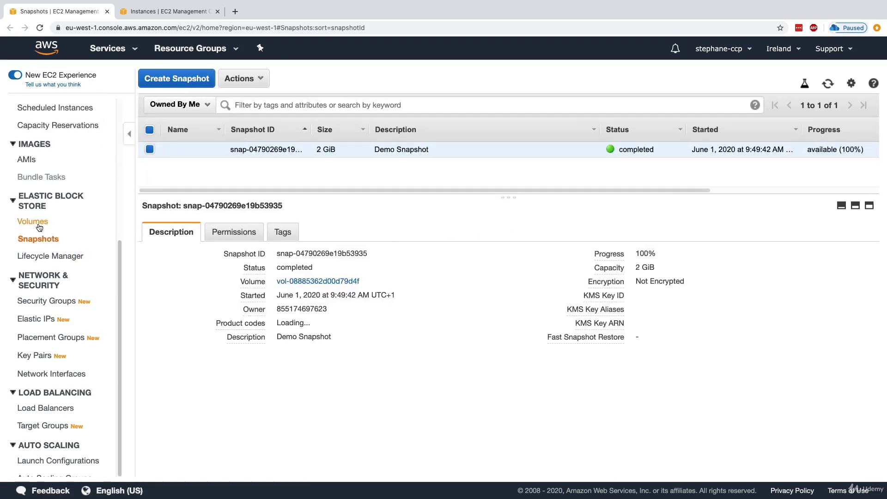
In the Volumes list, compare the original eu-west-1a volume with Restored Volume in eu-west-1b
{"action": "left_click", "coordinate": [33, 220]}
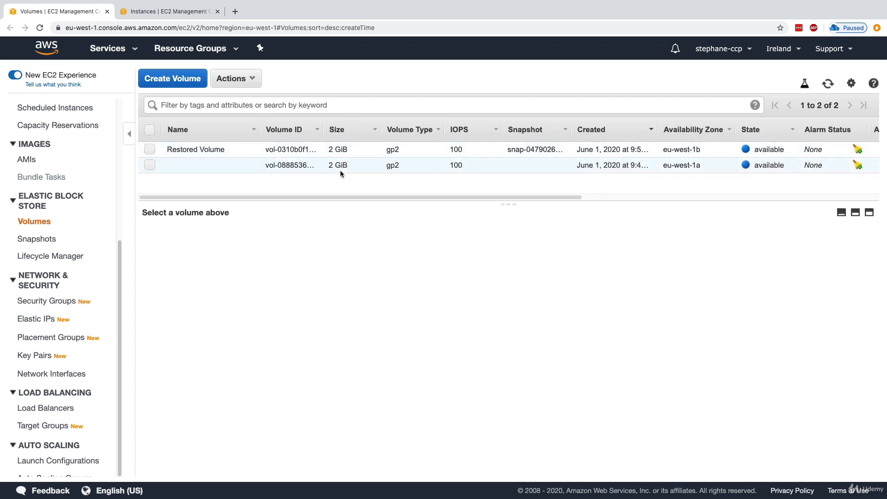
{"action": "left_click", "coordinate": [150, 165]}
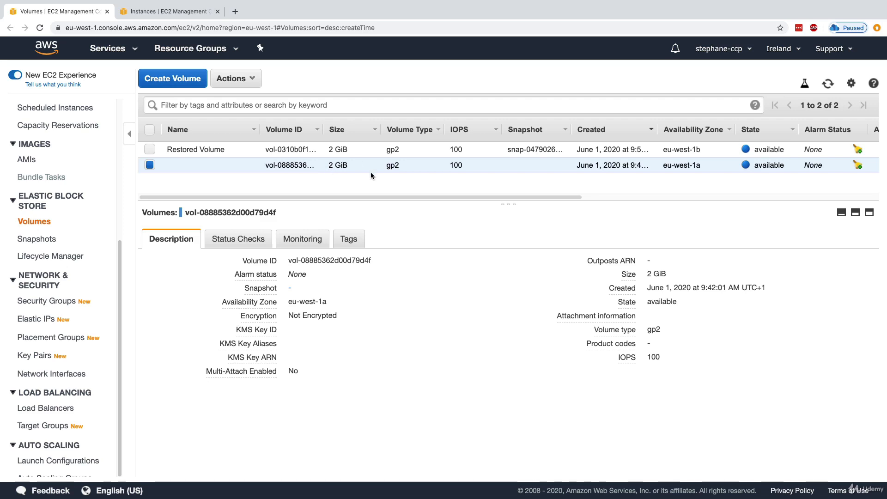
{"action": "left_click", "coordinate": [195, 149]}
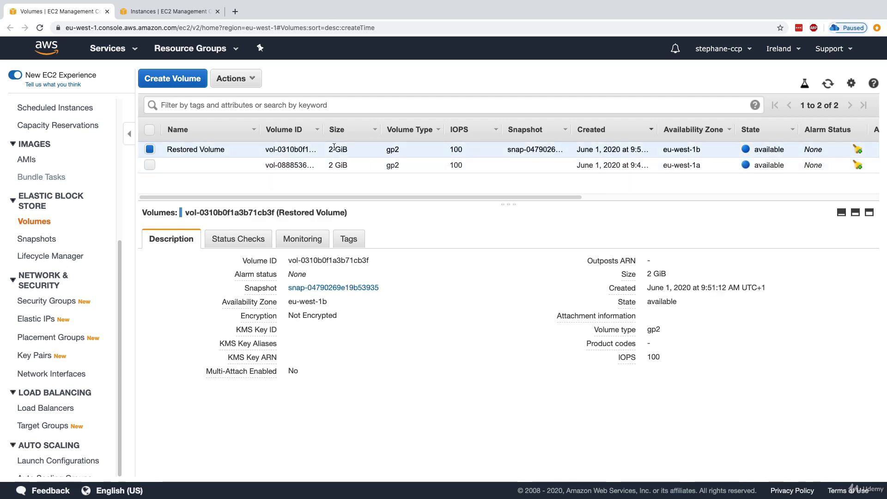
{"action": "double_click", "coordinate": [213, 150]}
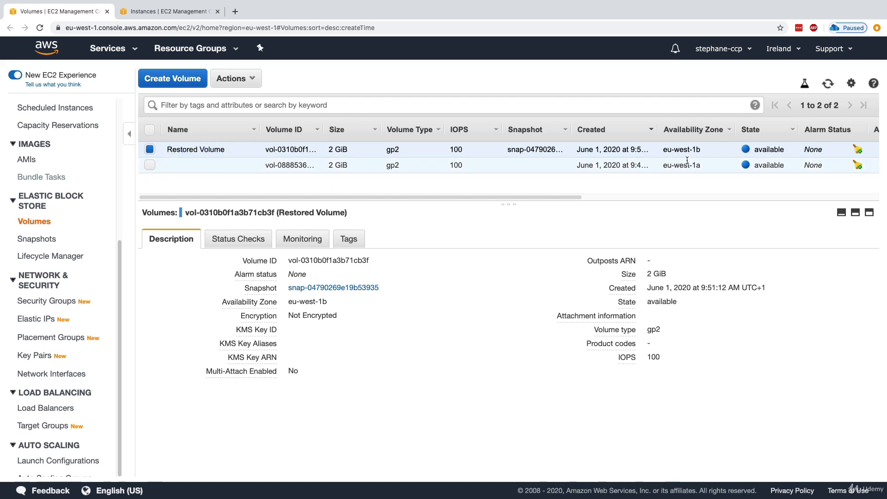
{"action": "mouse_move", "coordinate": [674, 136]}
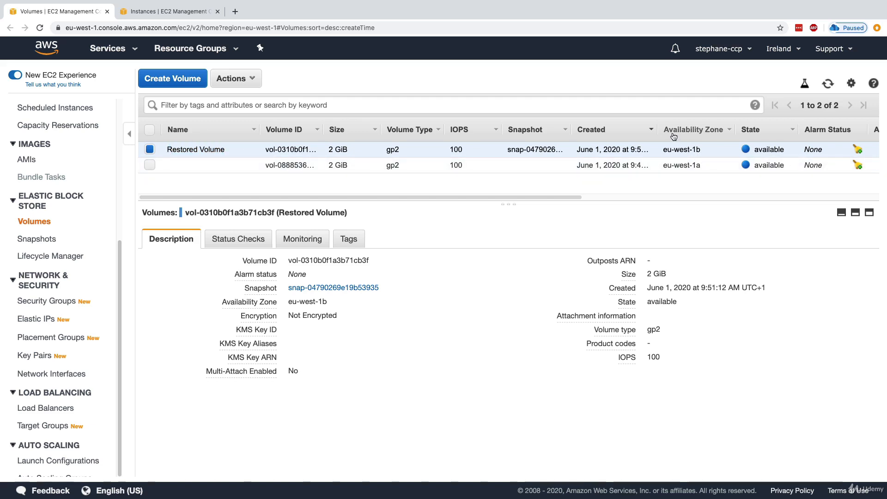
{"action": "mouse_move", "coordinate": [667, 149]}
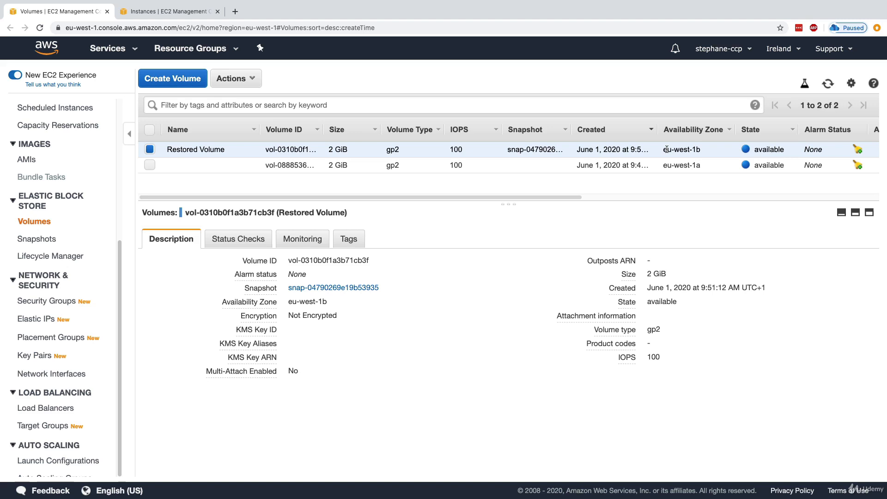